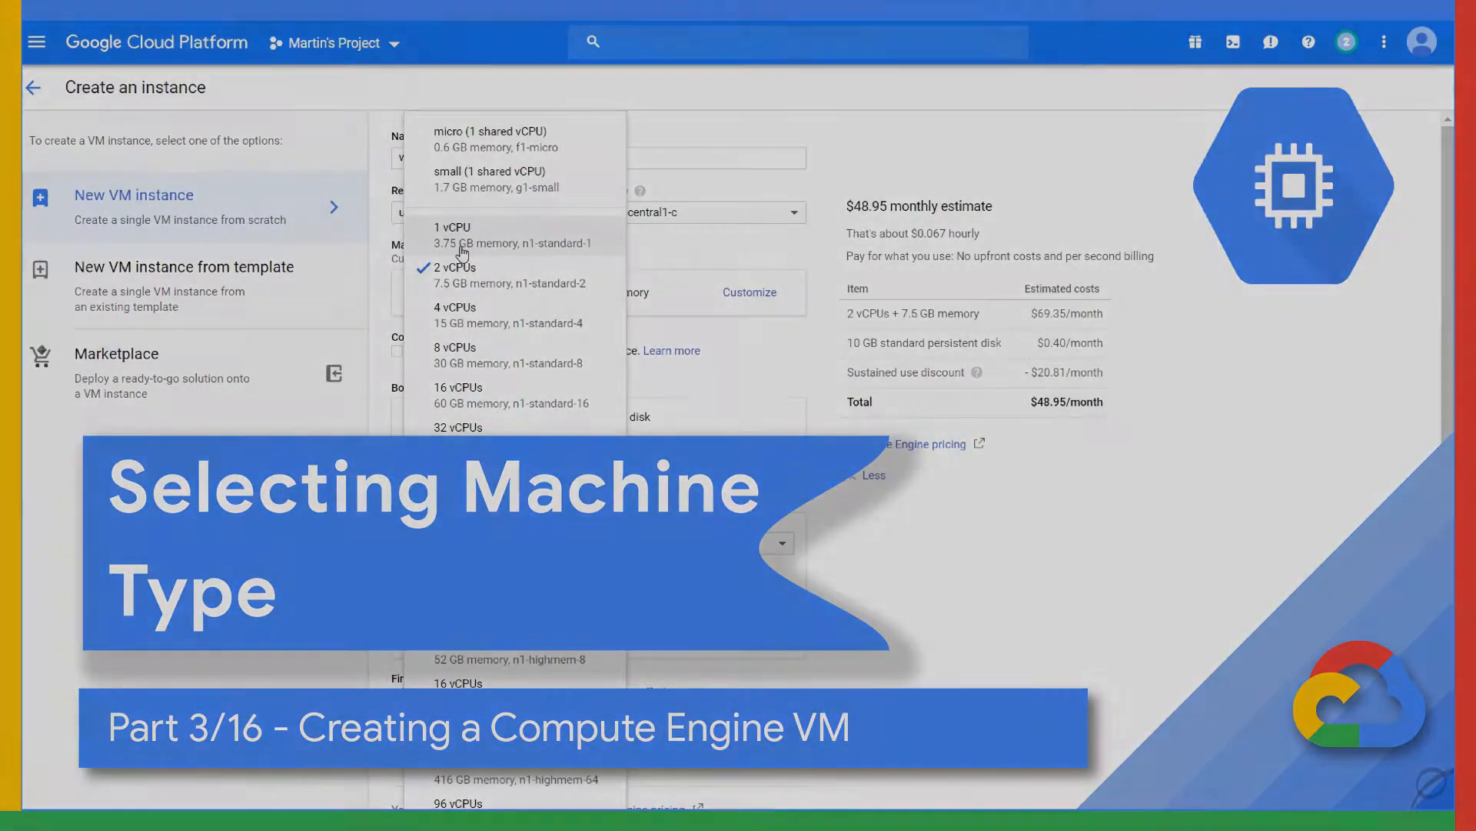
Choose the 1 vCPU (n1-standard-1) machine type with 3.75 GB memory, $24.67 monthly.
click(453, 228)
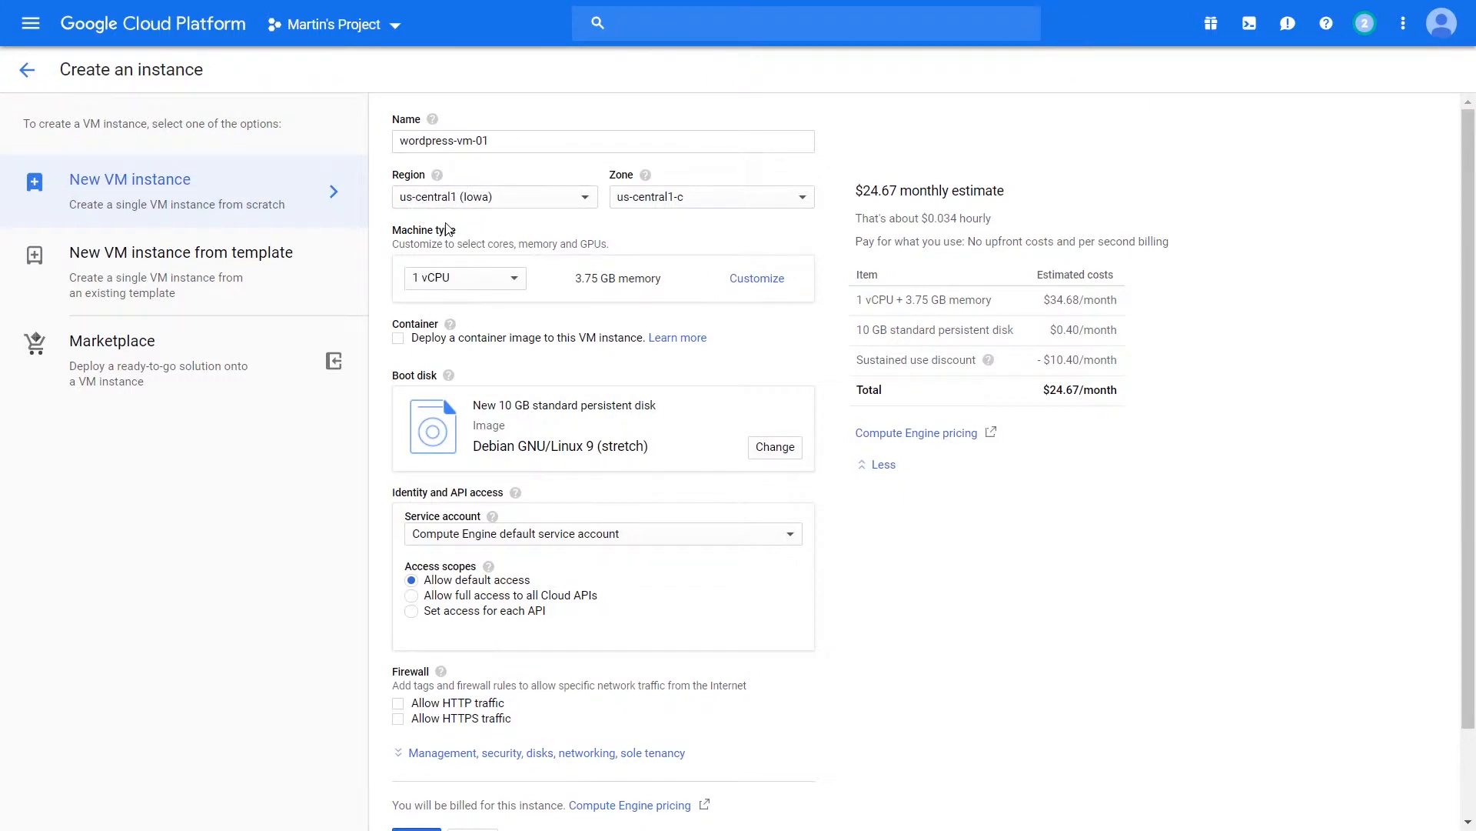
mouse_move(435, 220)
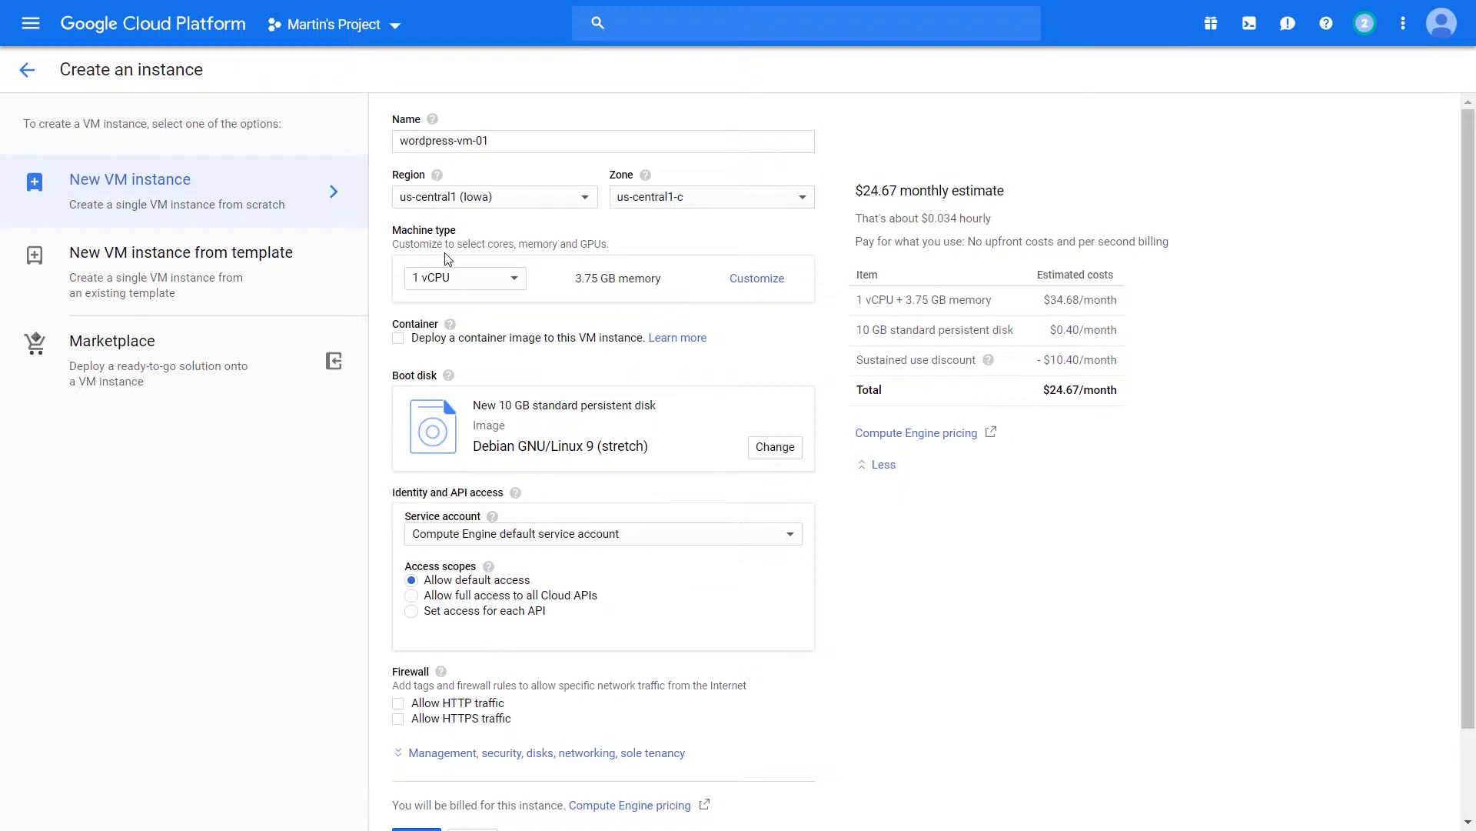
Switch to 2 vCPUs (n1-standard-2), 7.5 GB memory at $48.95 monthly, and list the machine types again.
click(463, 277)
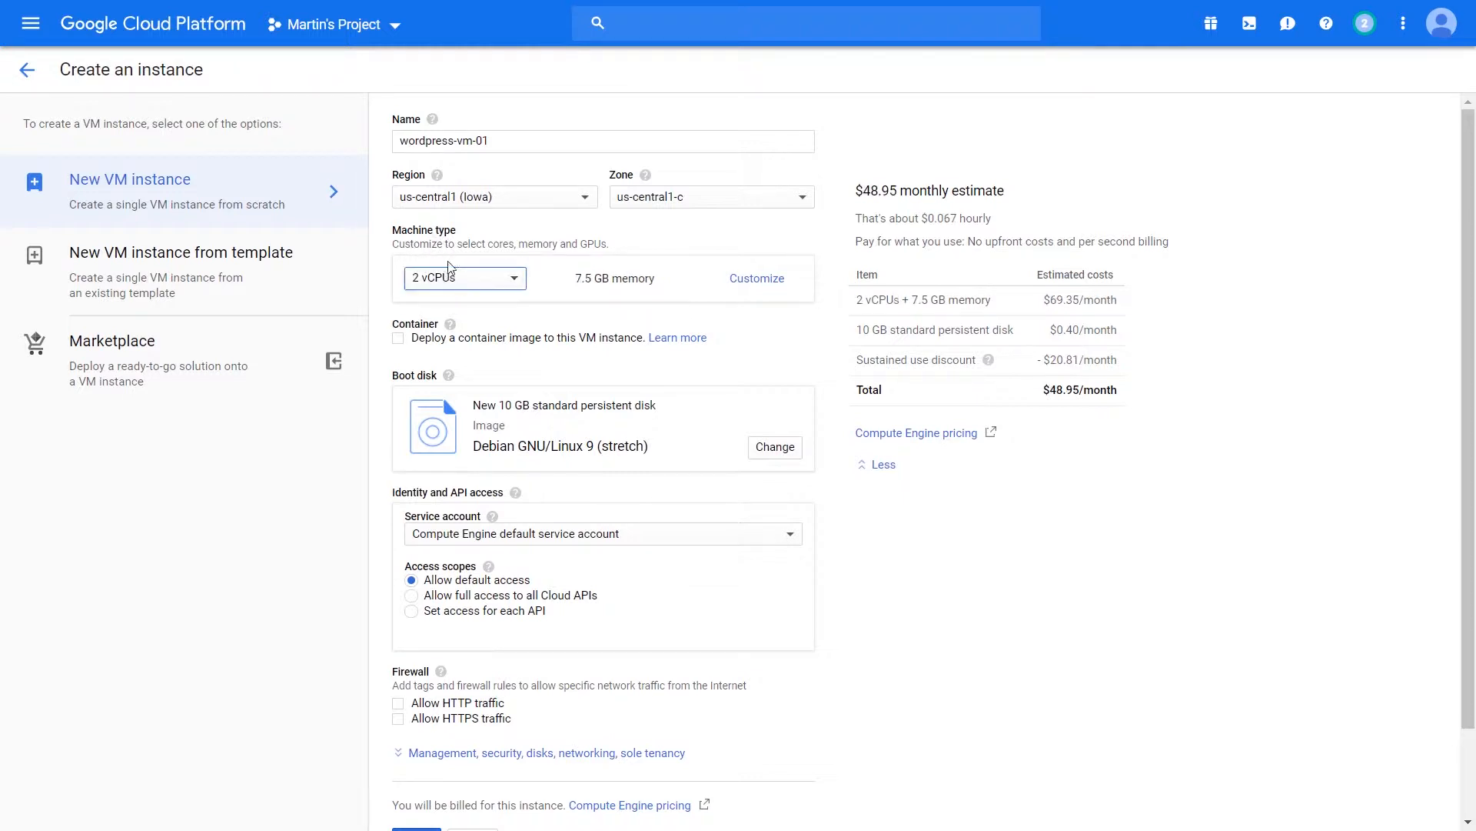
click(463, 276)
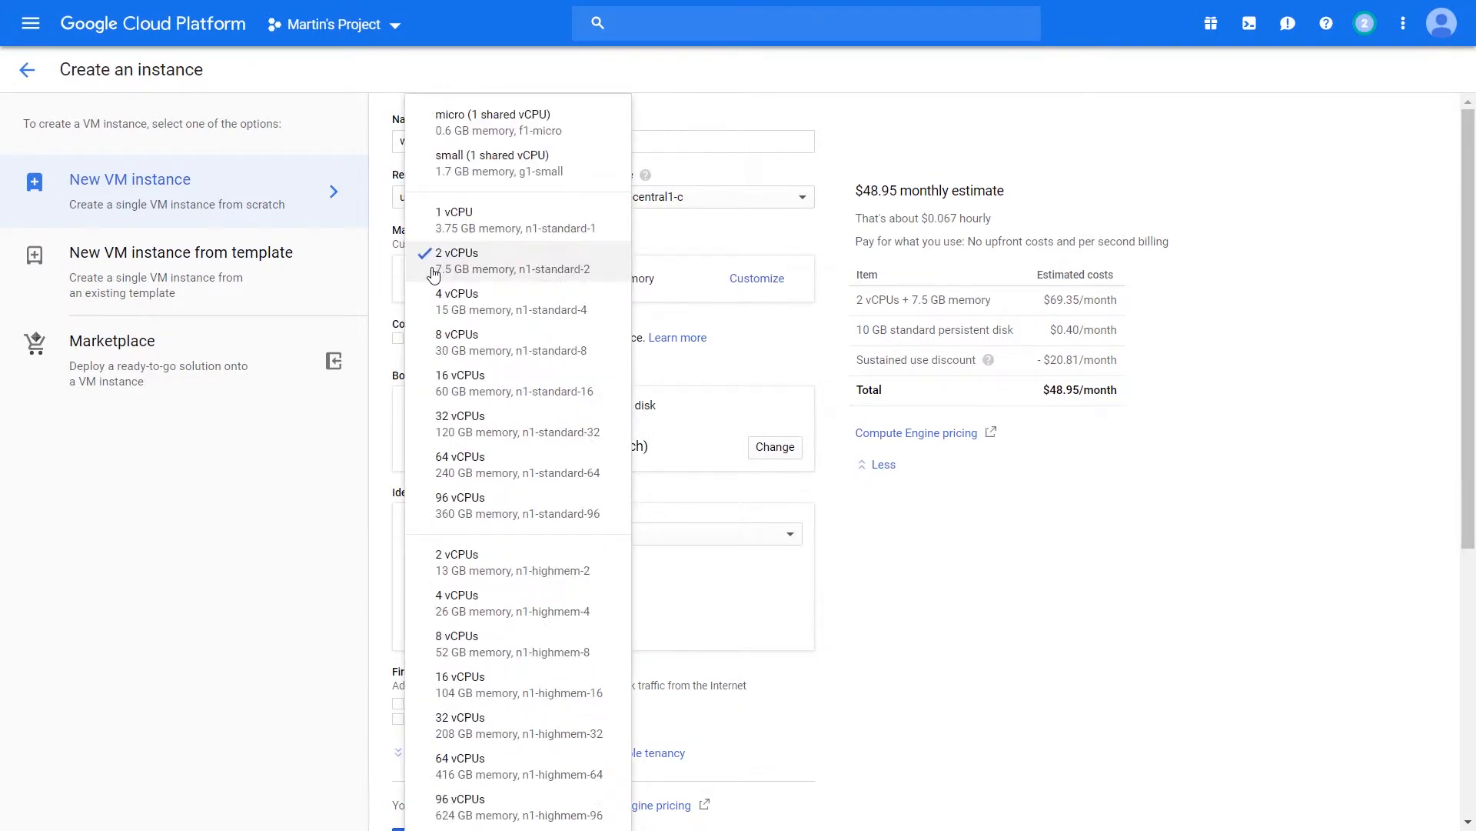
click(457, 260)
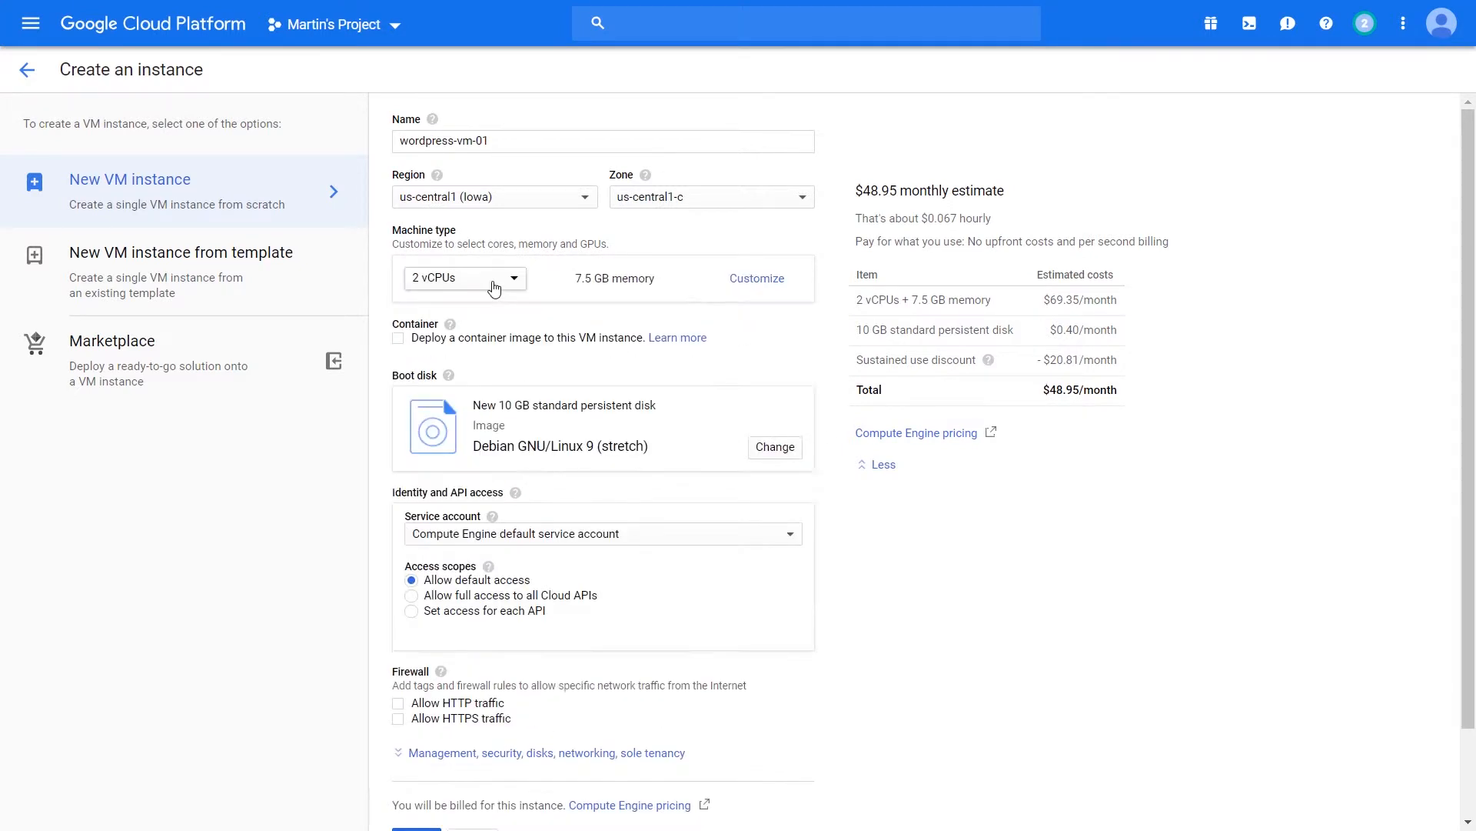
click(463, 277)
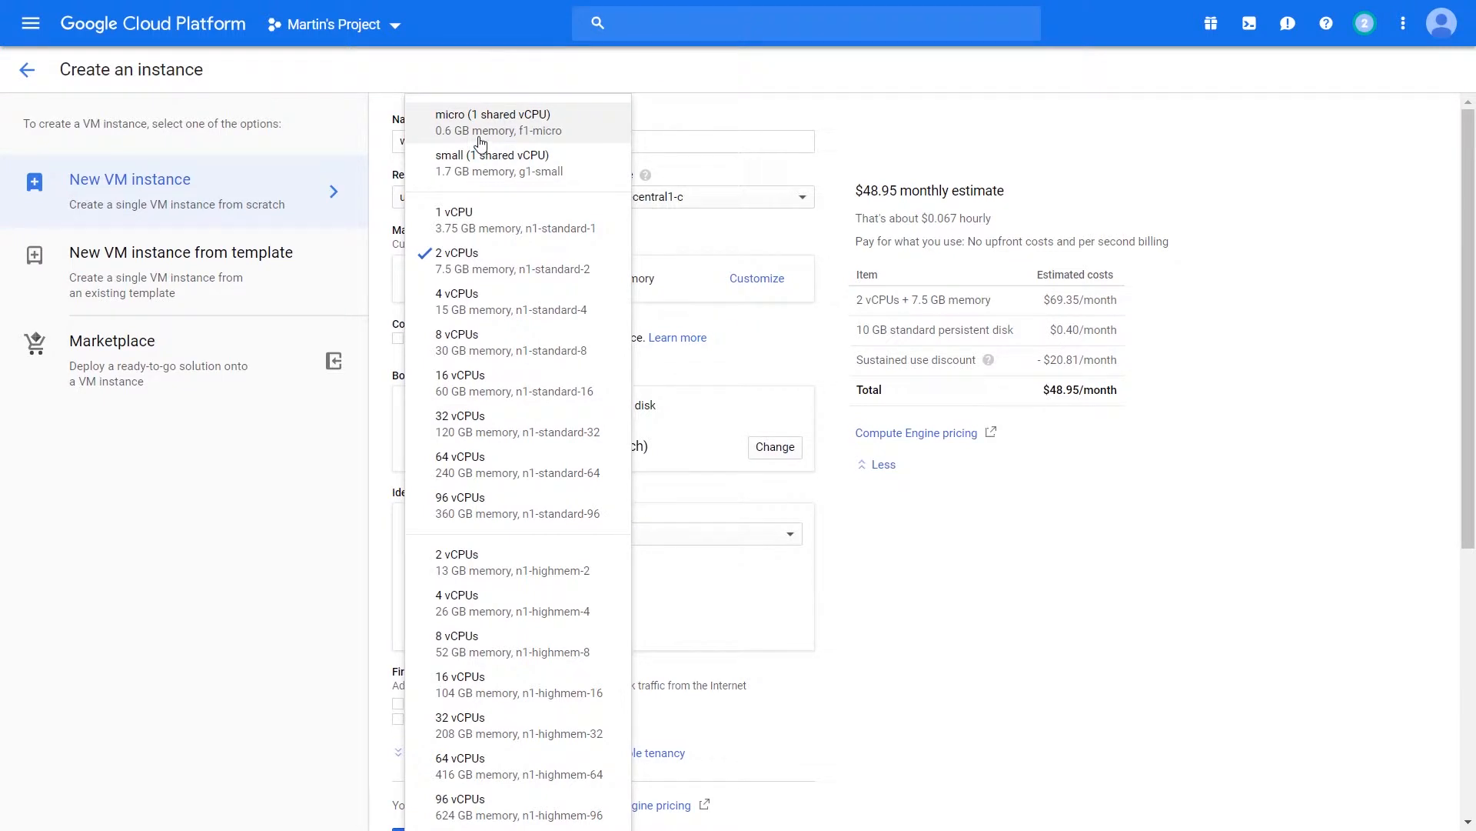
mouse_move(519, 137)
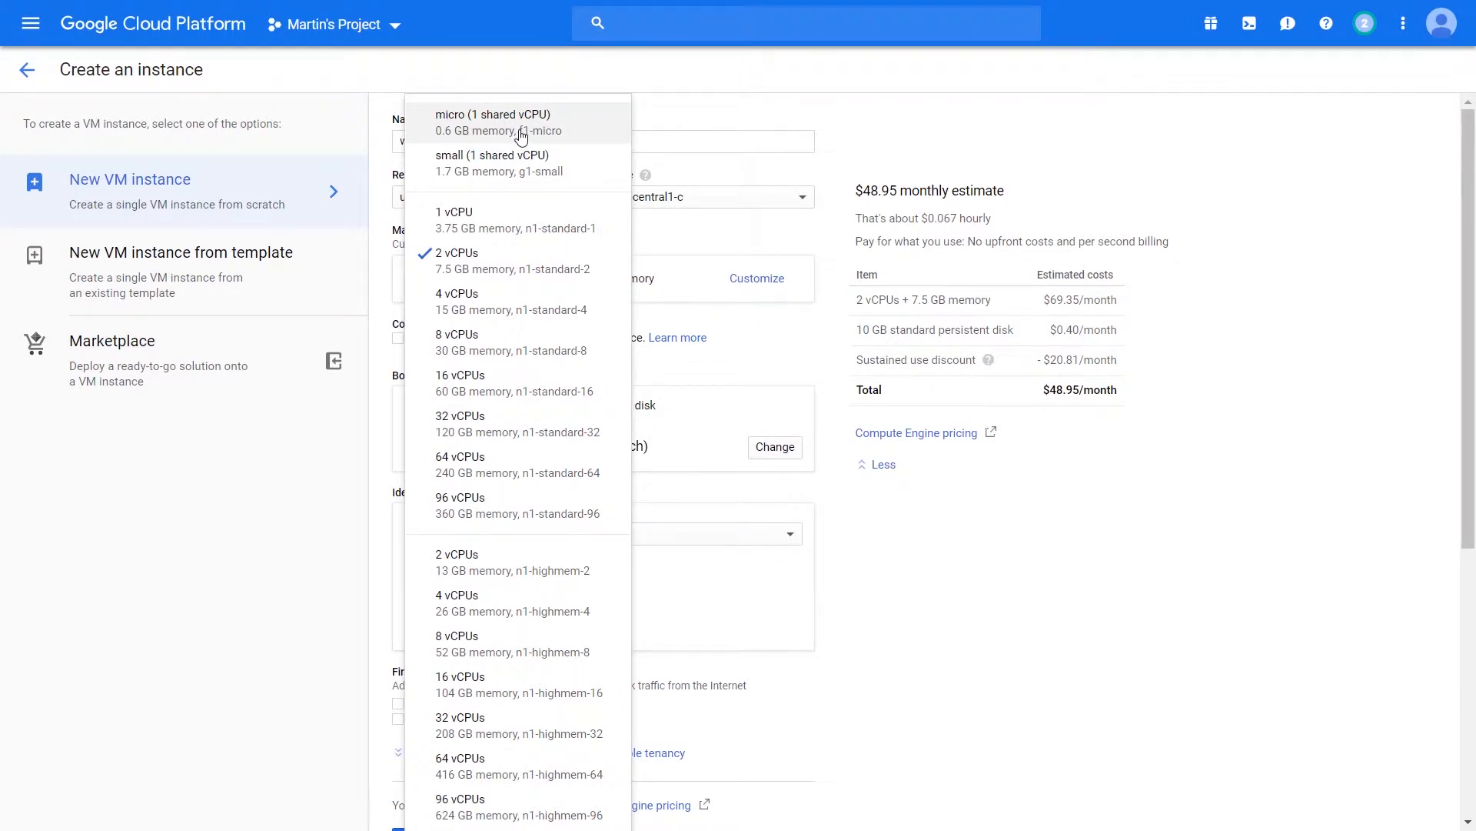
scroll(down, 3)
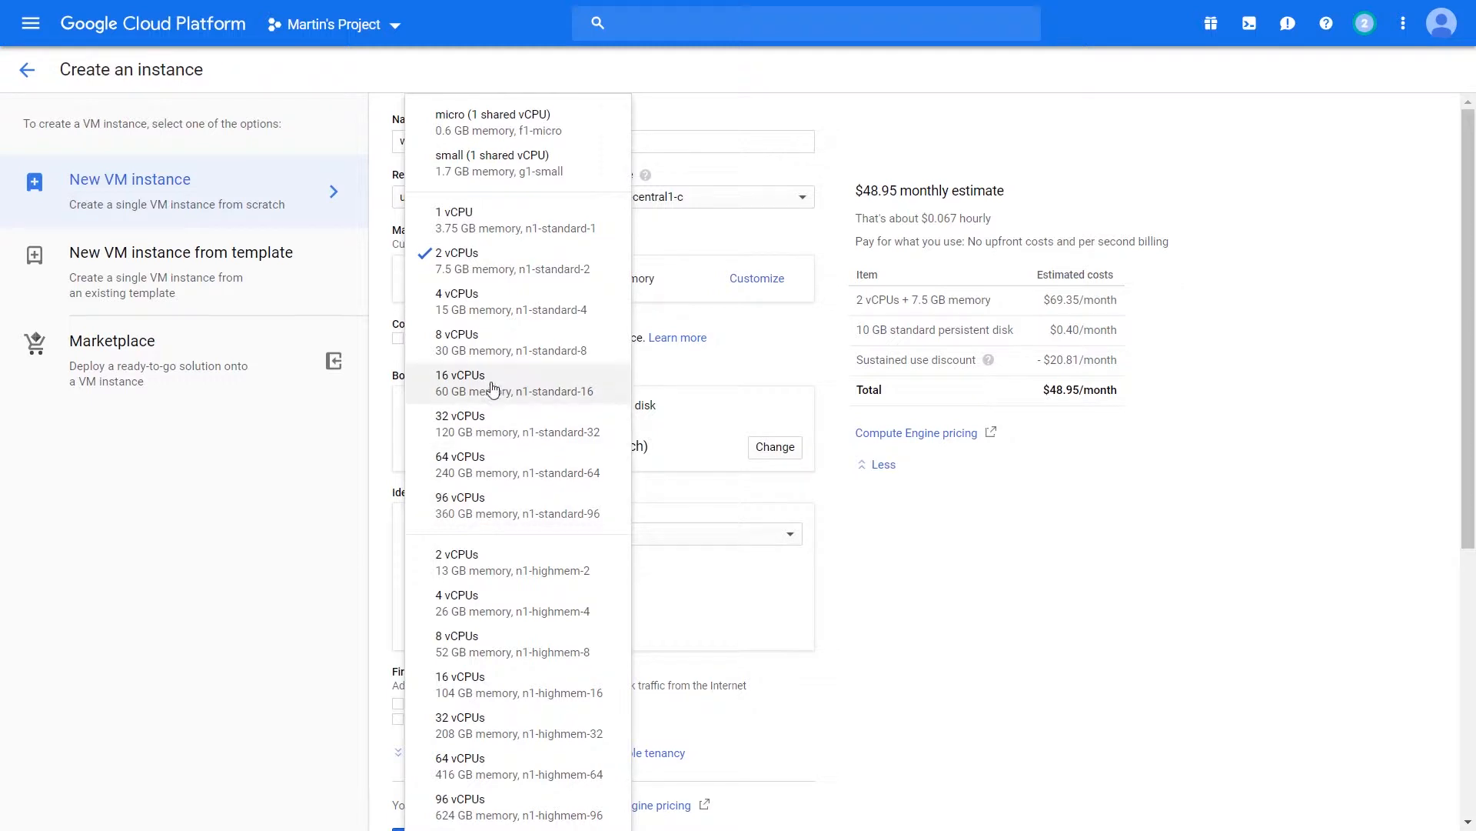
scroll(down, 3)
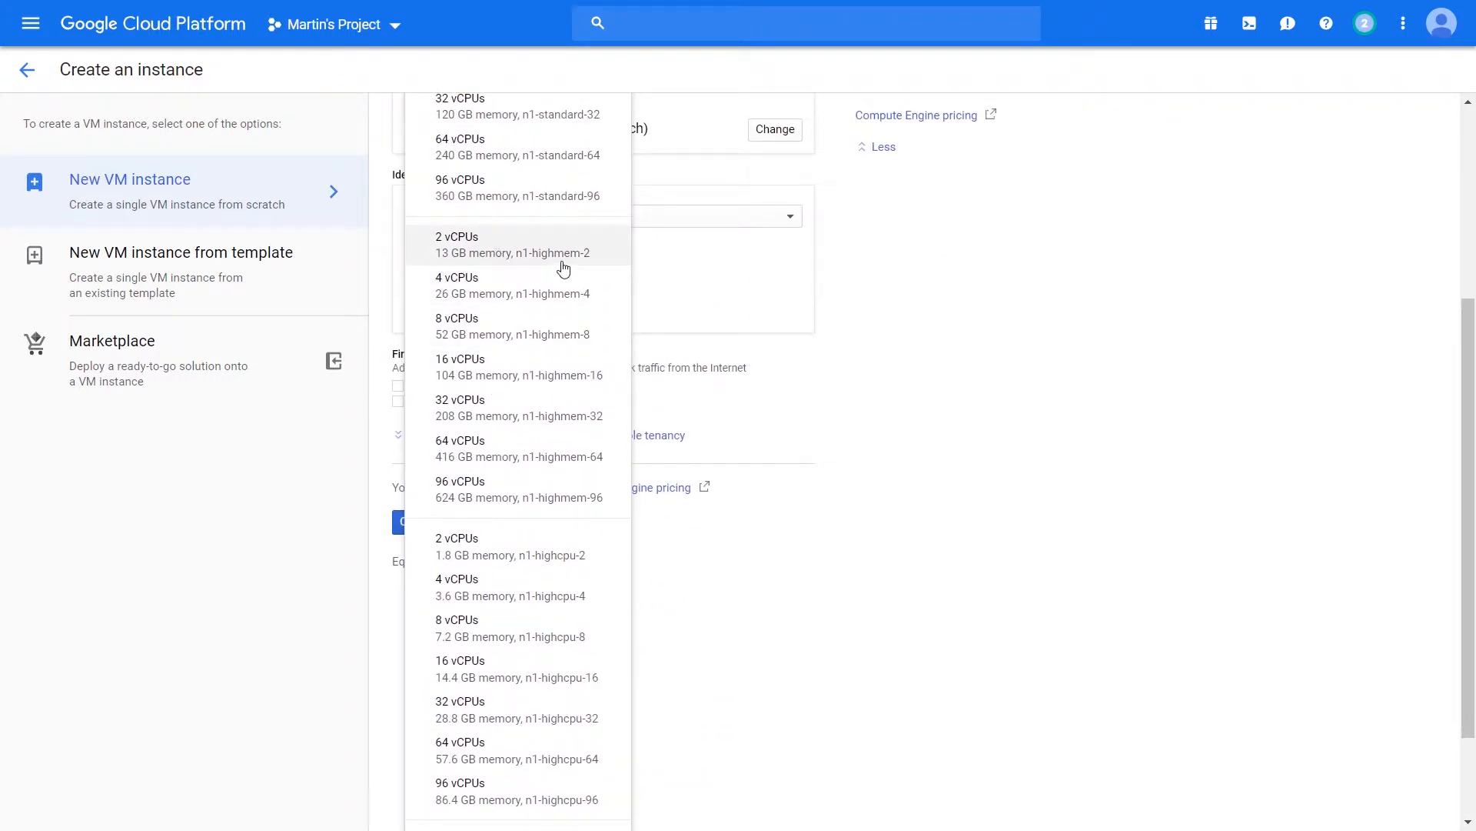
mouse_move(449, 268)
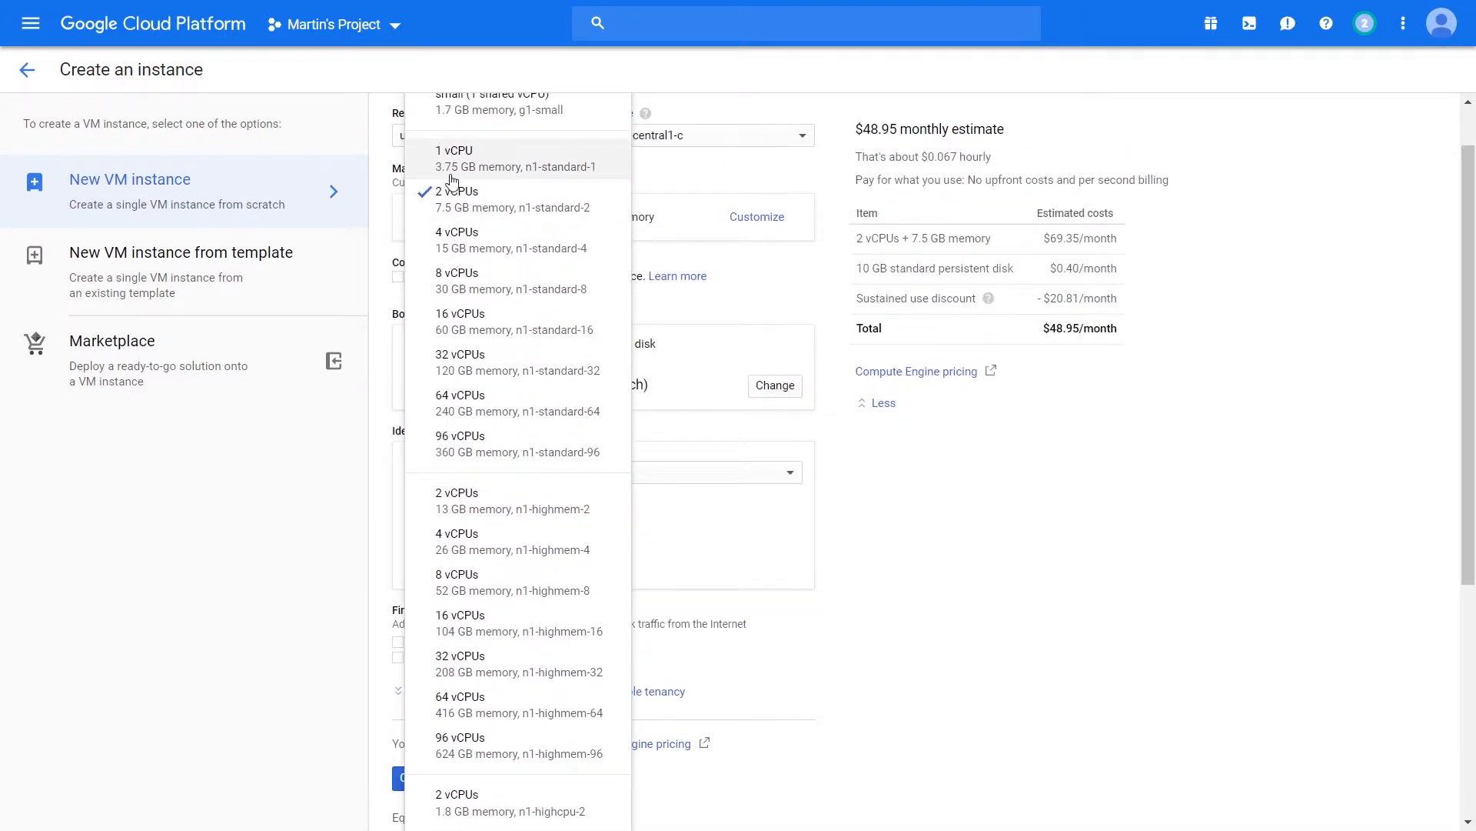
scroll(down, 3)
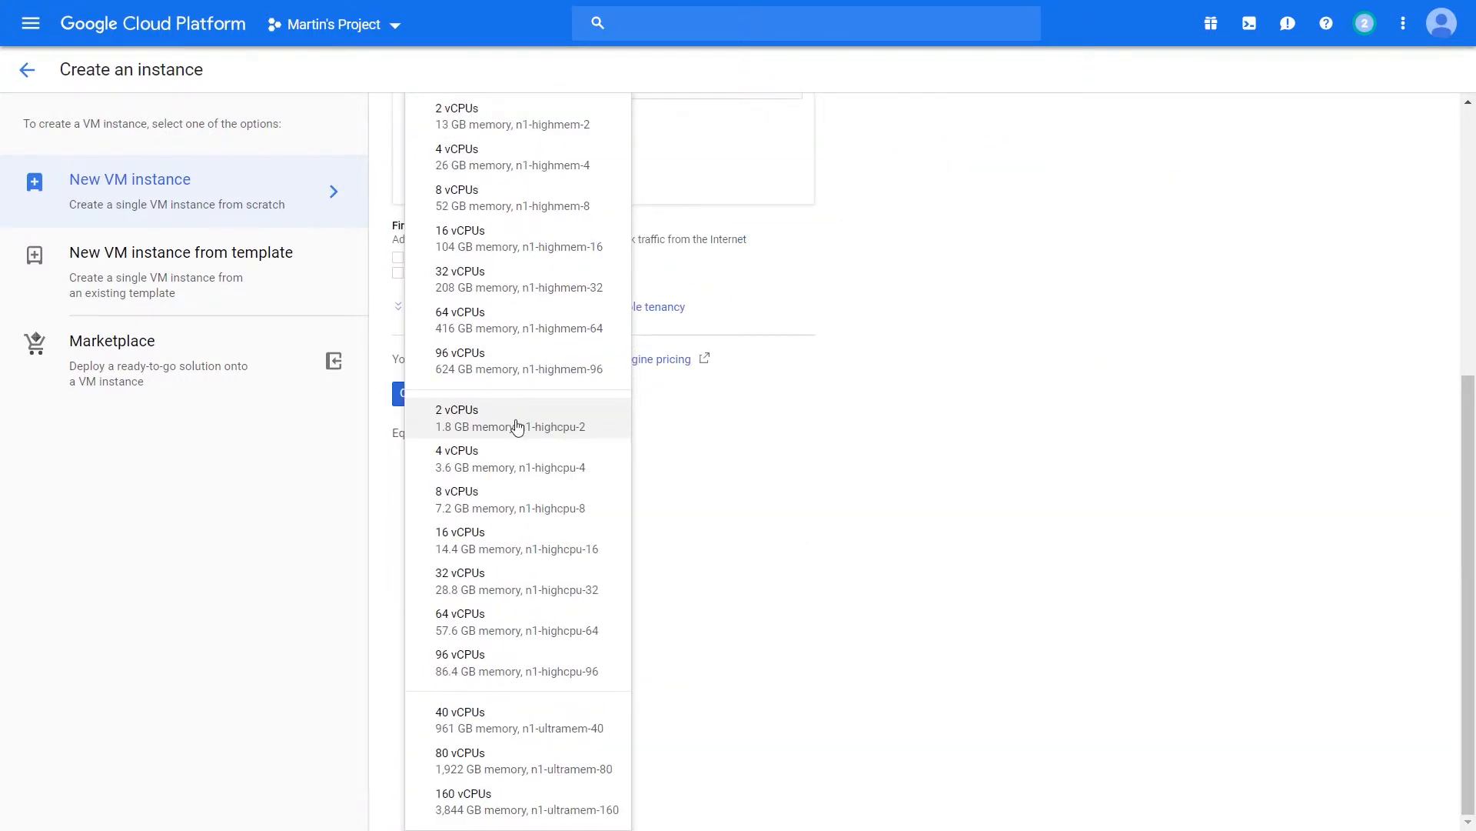
mouse_move(511, 418)
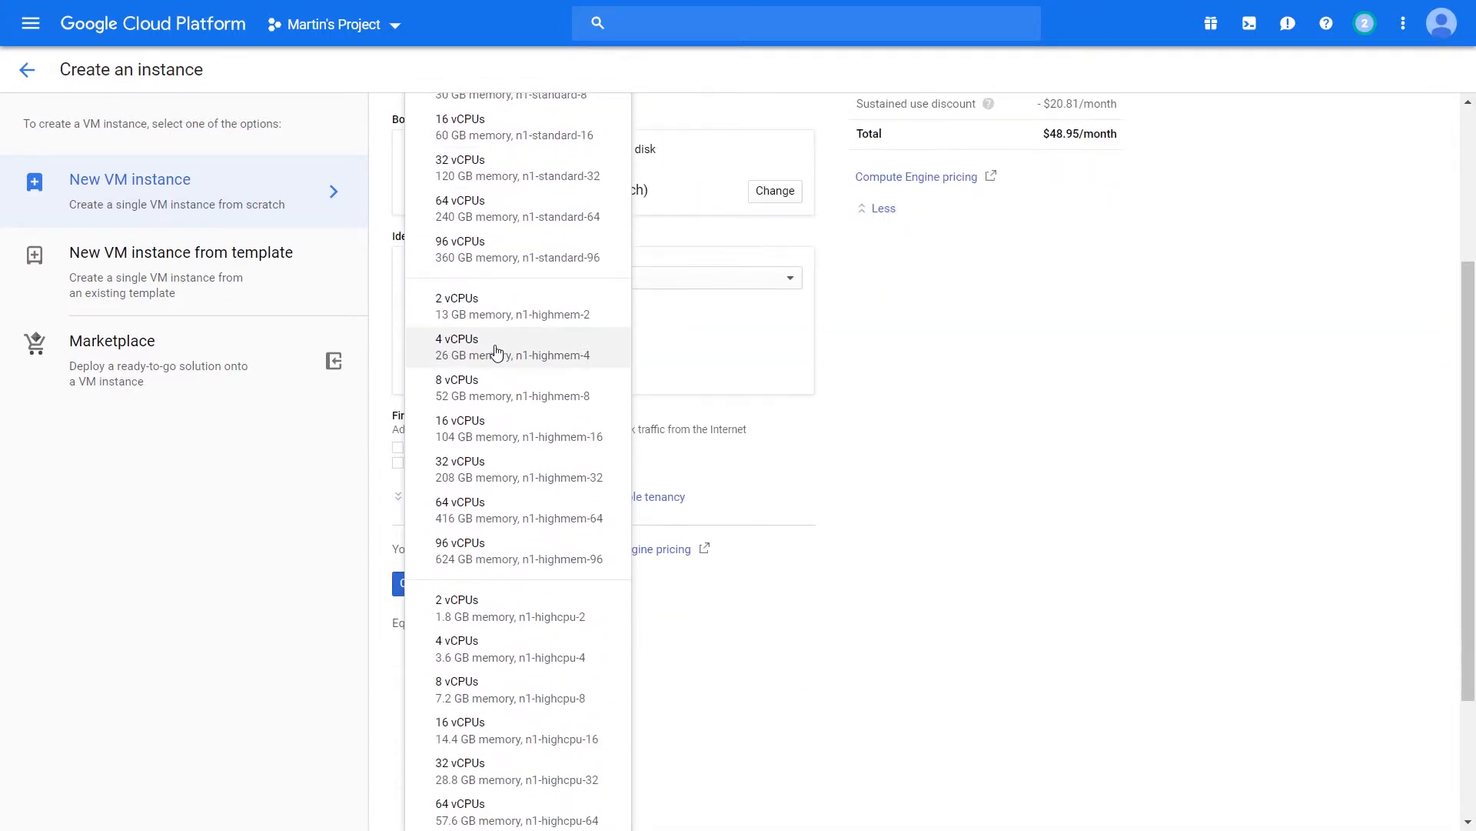
scroll(down, 3)
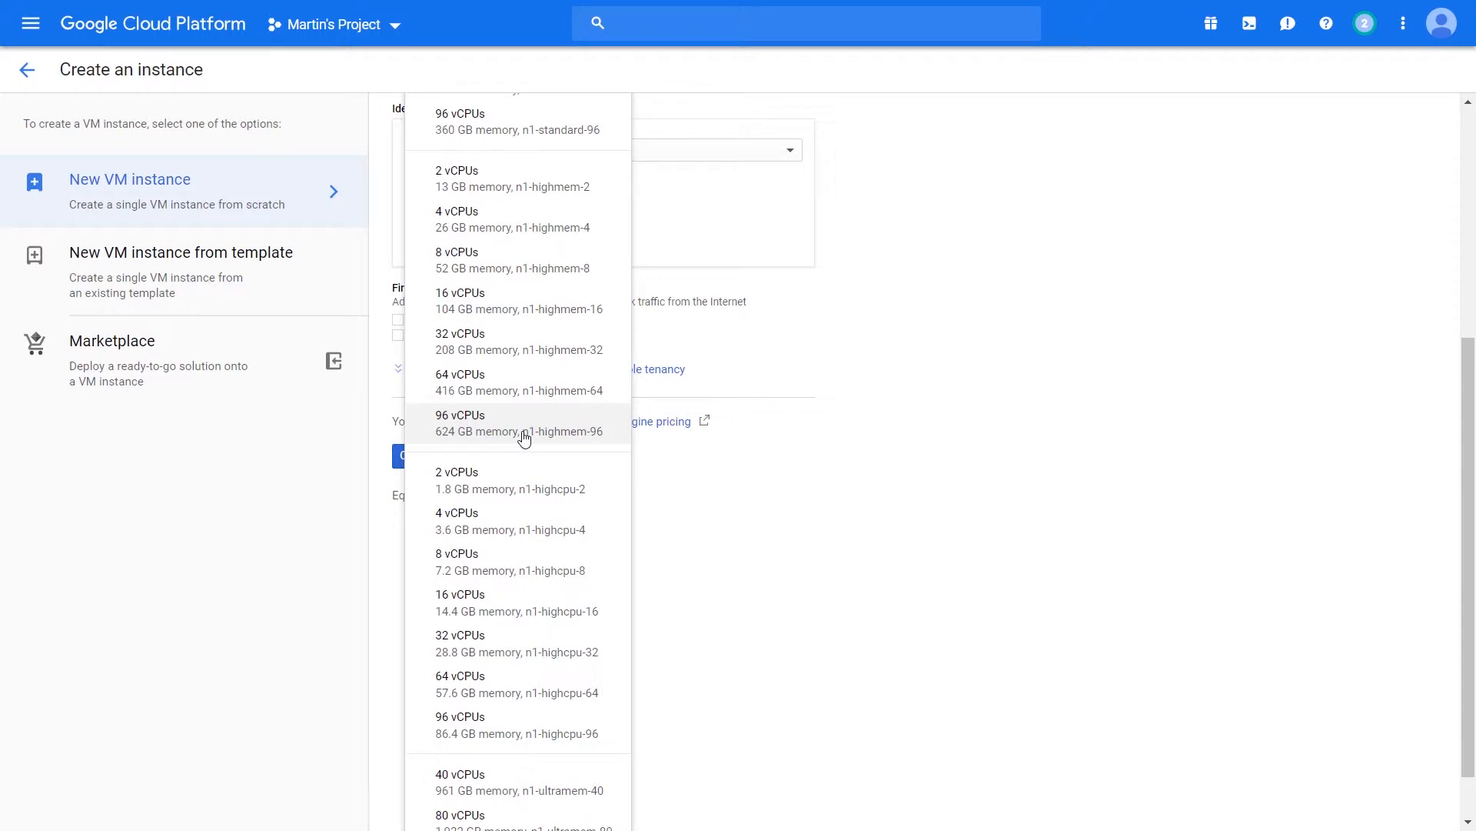
mouse_move(443, 443)
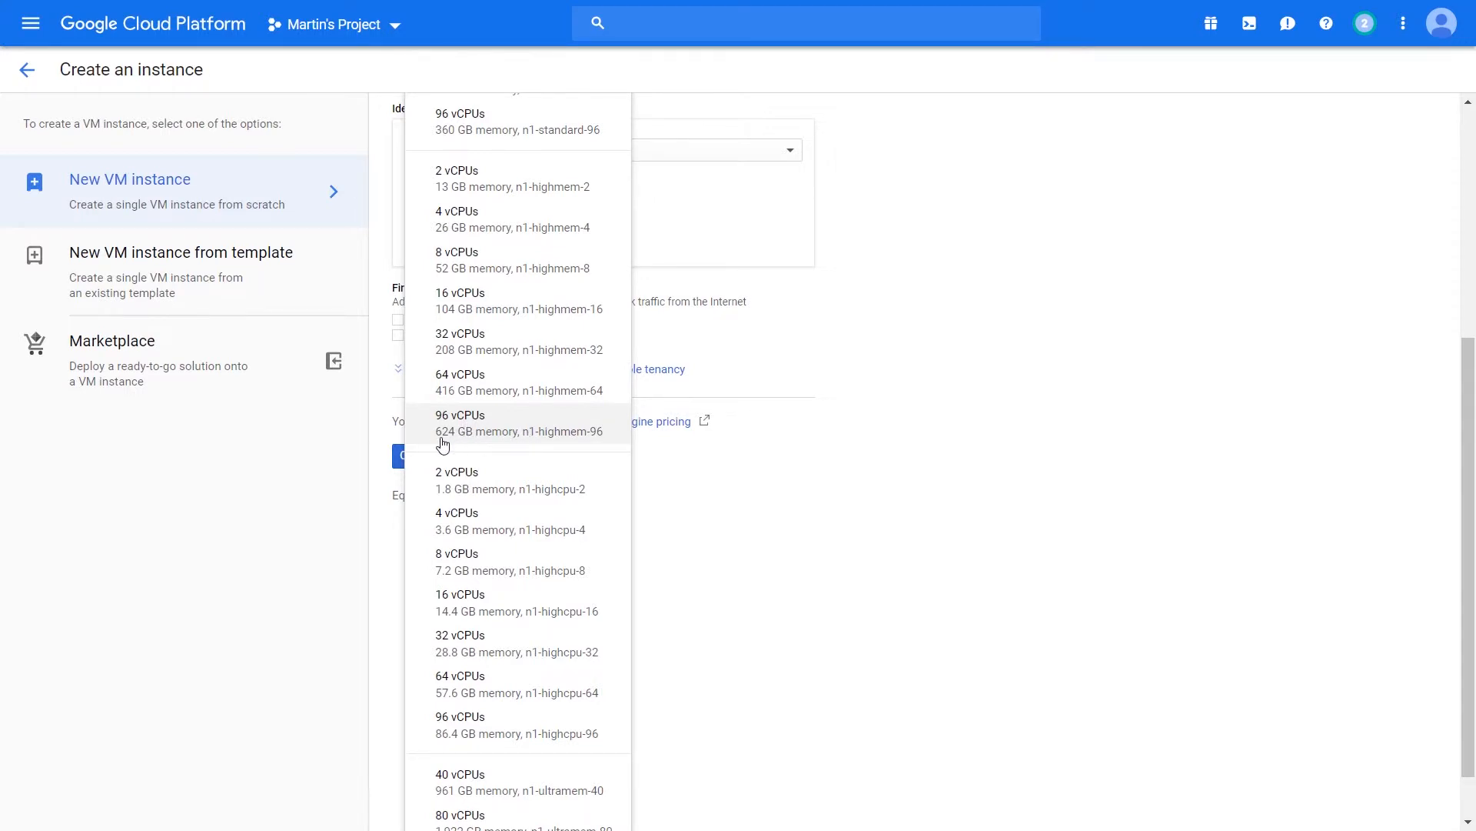
mouse_move(554, 441)
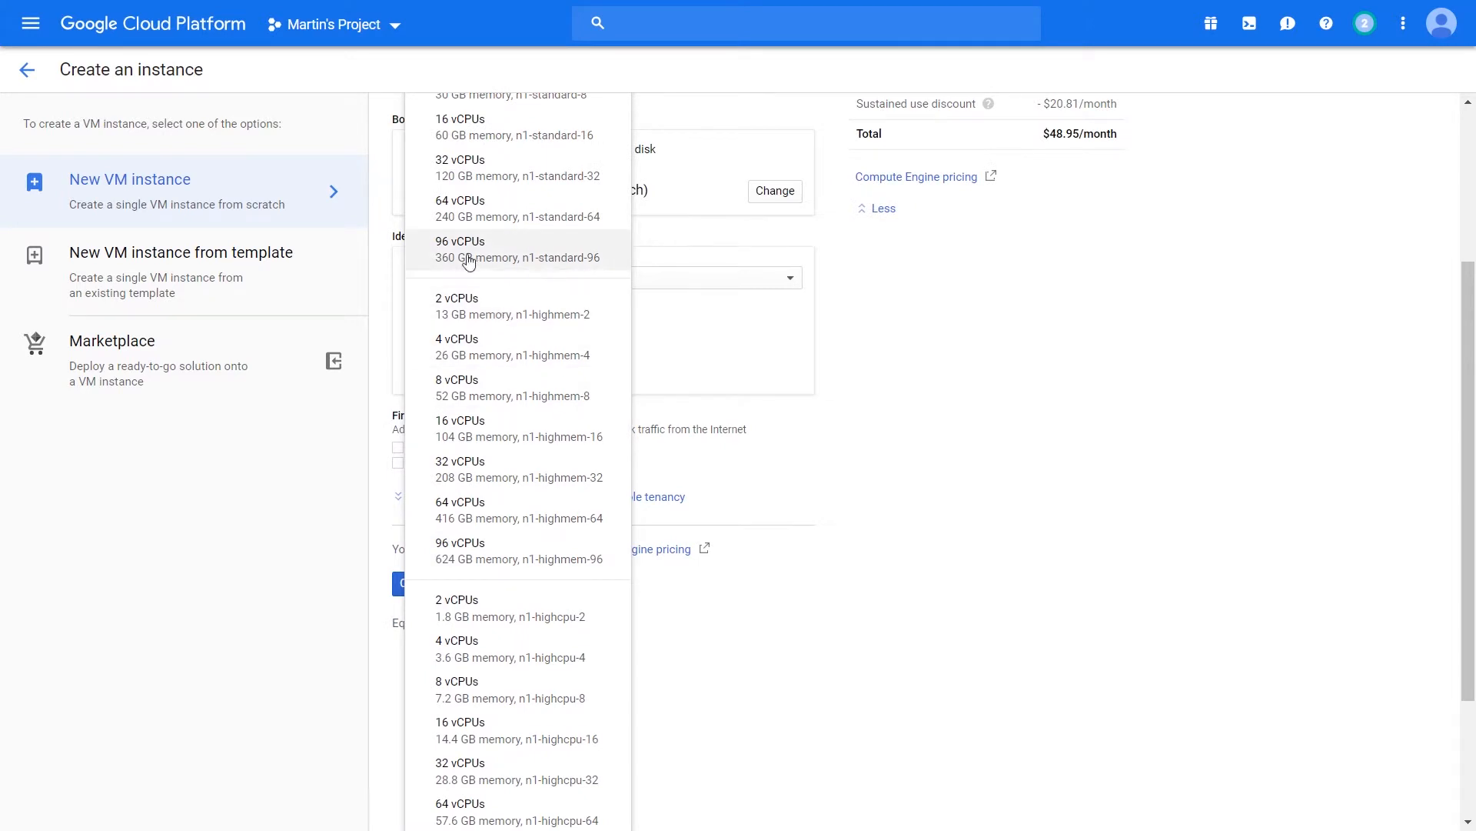
scroll(down, 3)
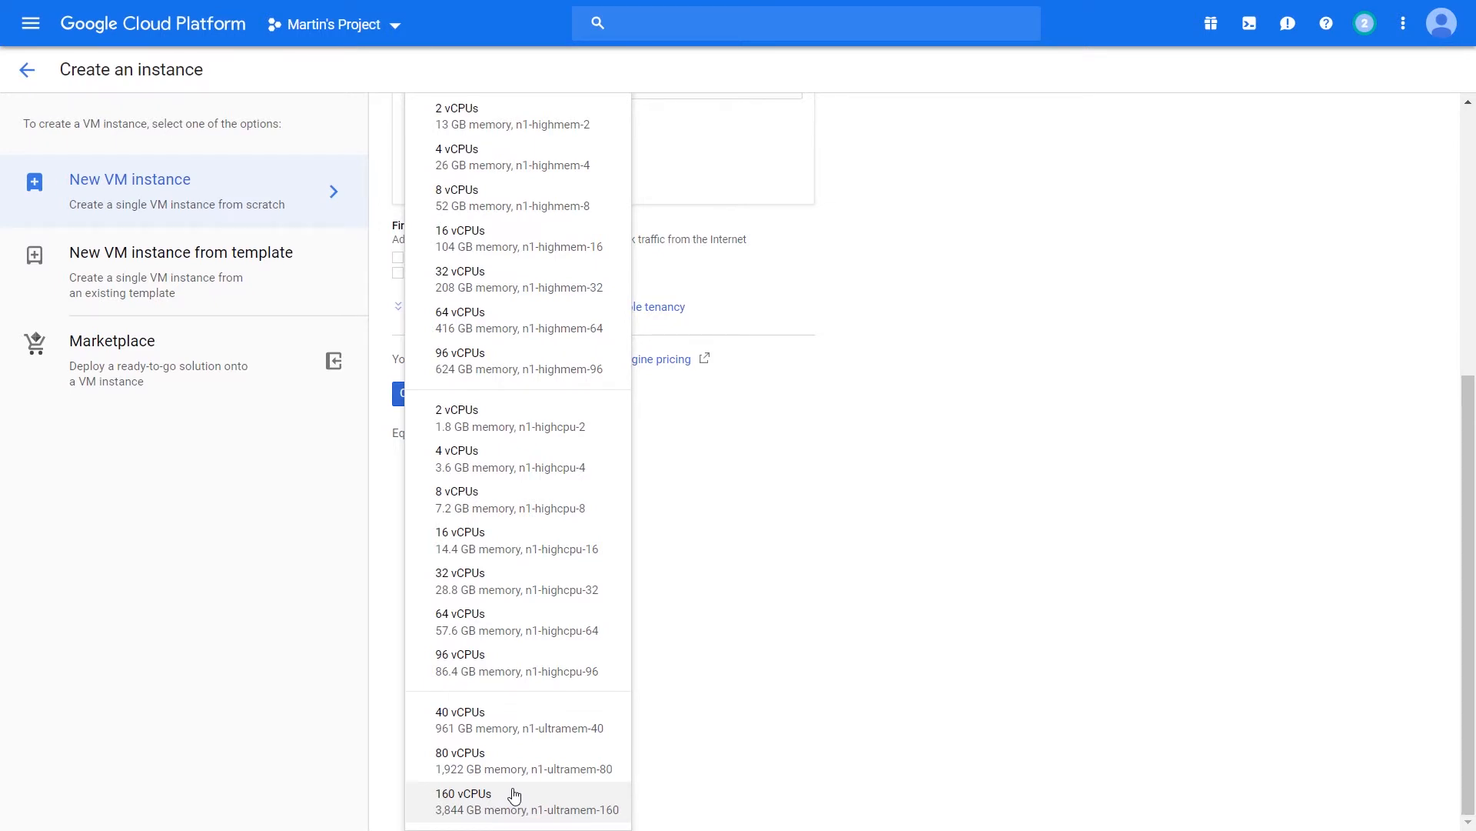
Choose 160 vCPUs (n1-ultramem-160) with 3,844 GB memory and highlight the hourly cost.
click(479, 793)
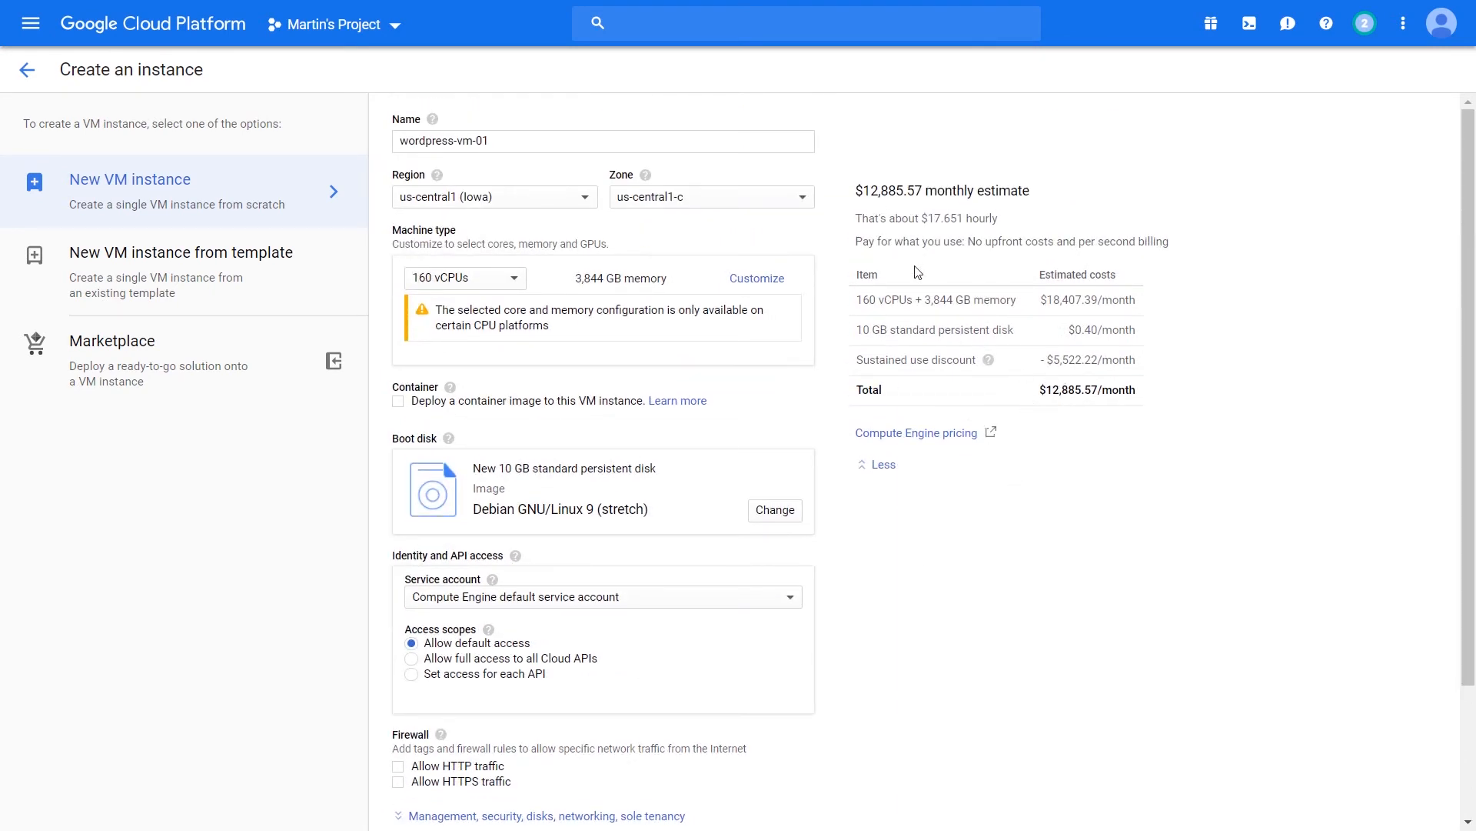
double_click(929, 216)
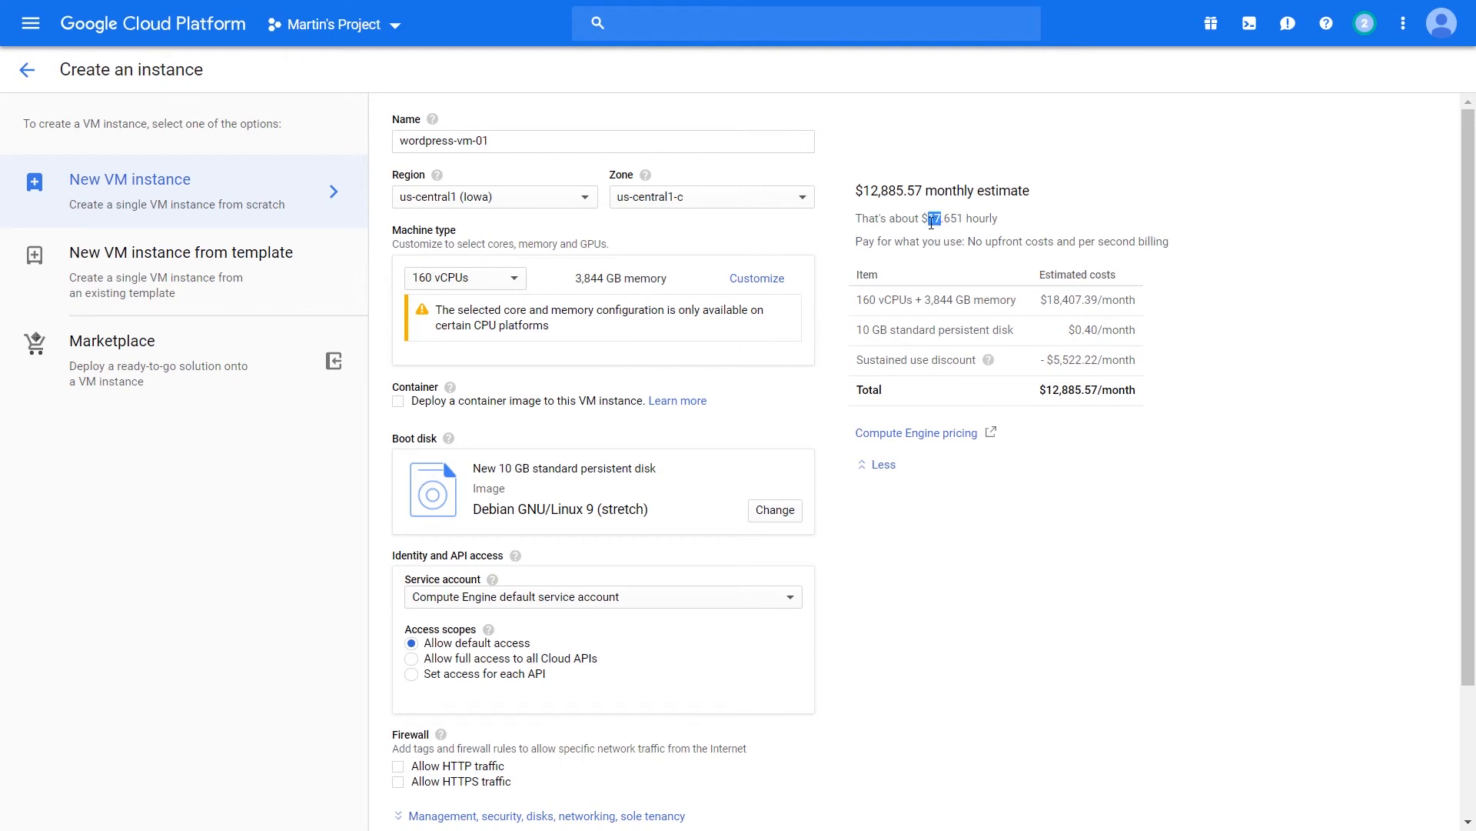
mouse_move(931, 223)
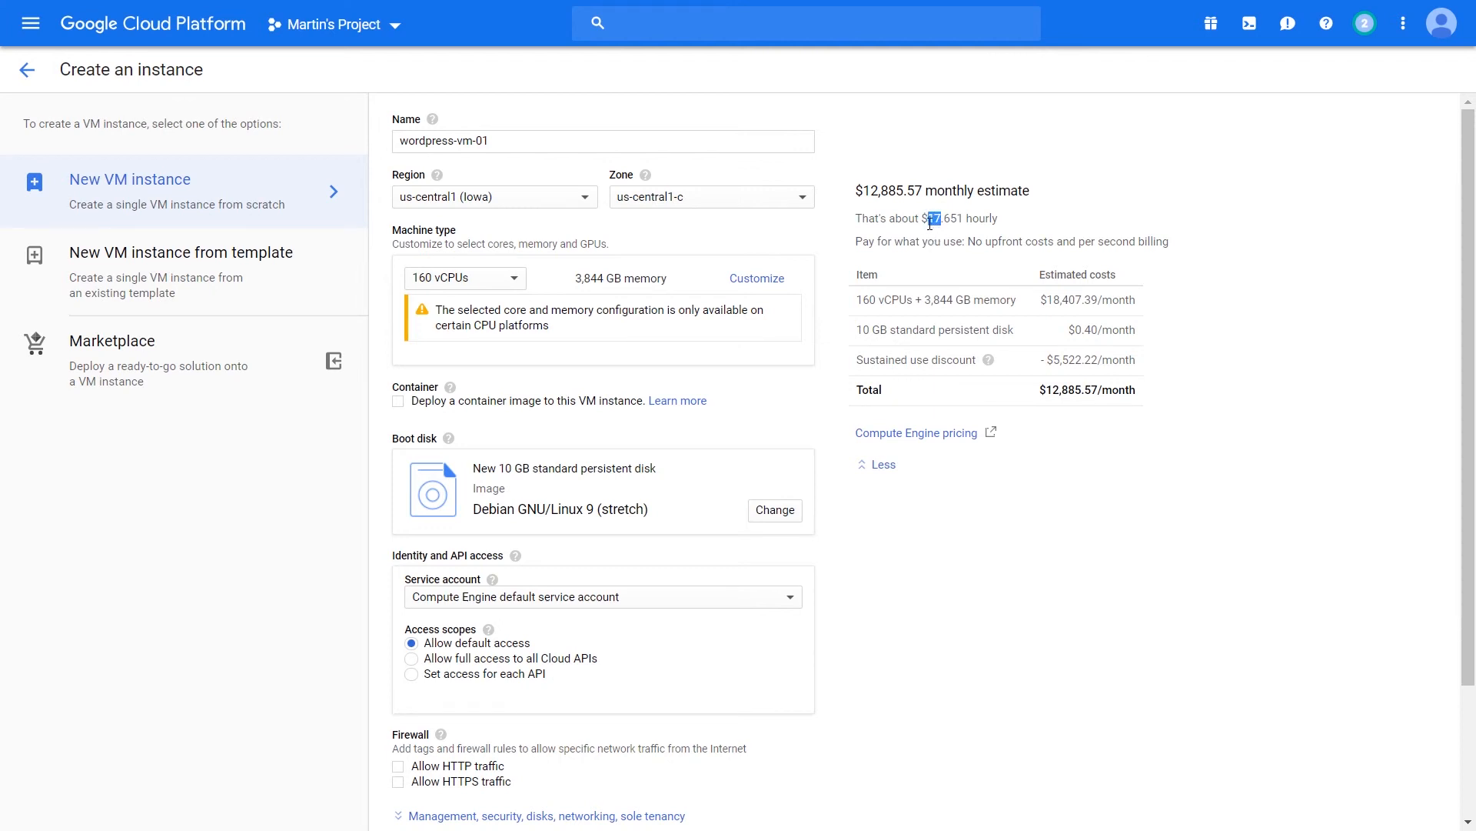